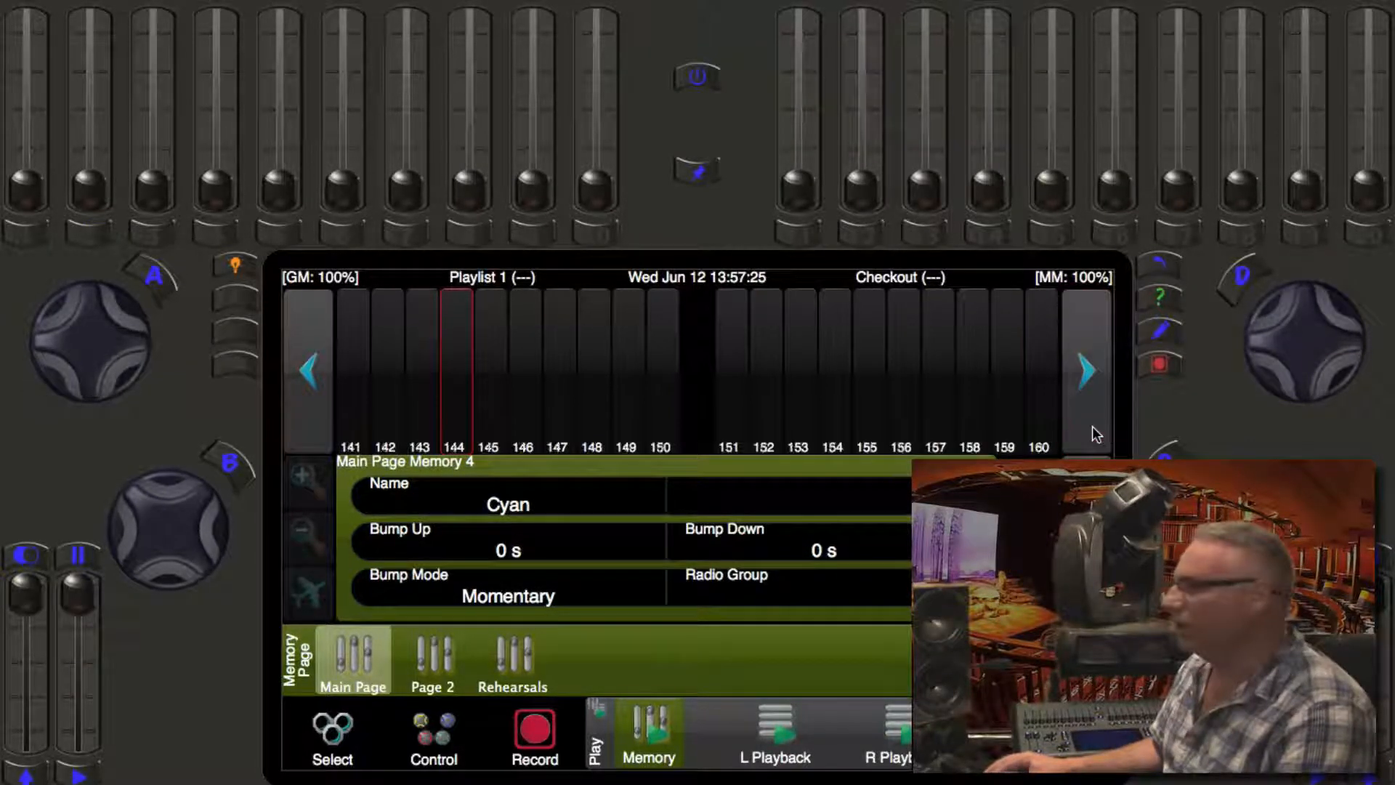
- Return to faders 1–20 showing Red, Green, Blue and Cyan, then select Page 2
{"action": "left_click", "coordinate": [309, 370]}
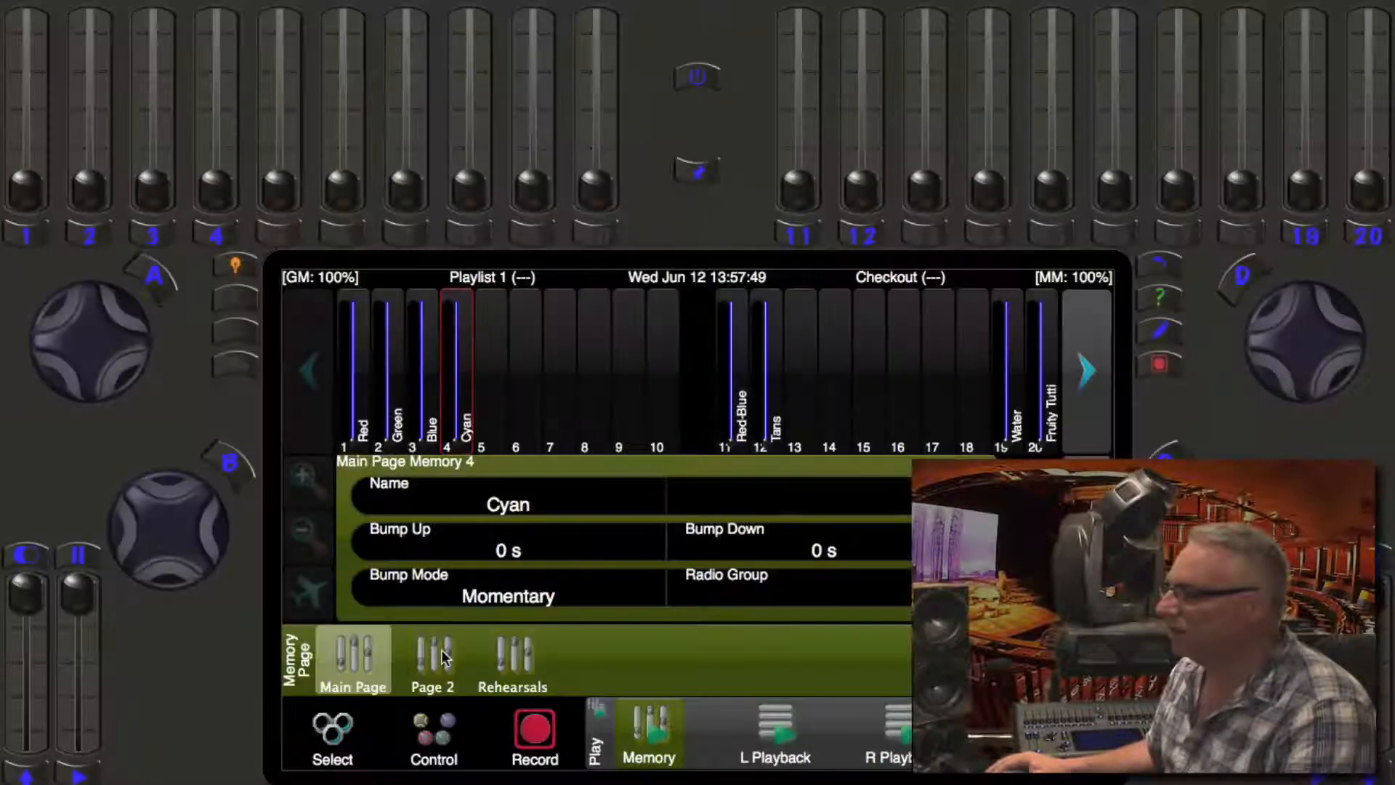
{"action": "left_click", "coordinate": [432, 659]}
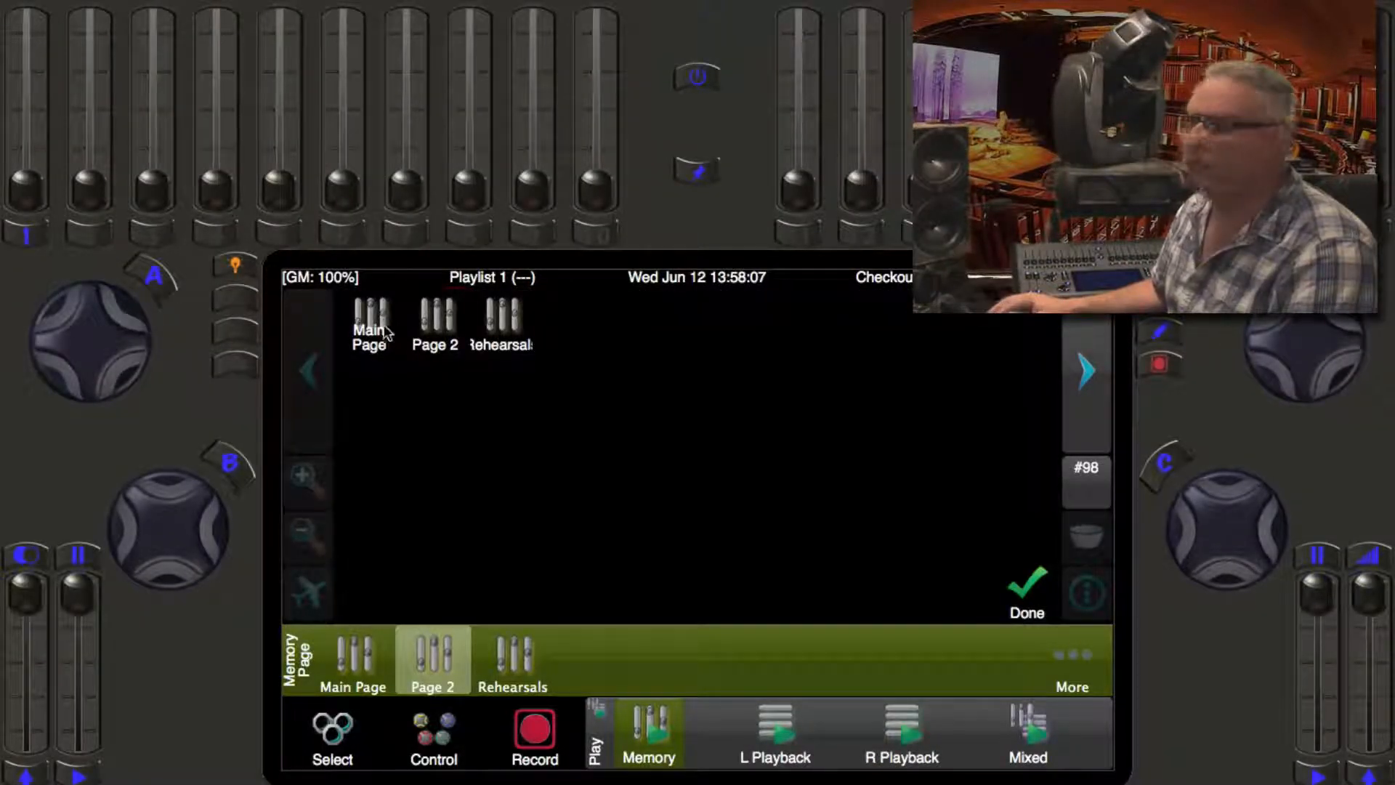
{"action": "mouse_move", "coordinate": [555, 361]}
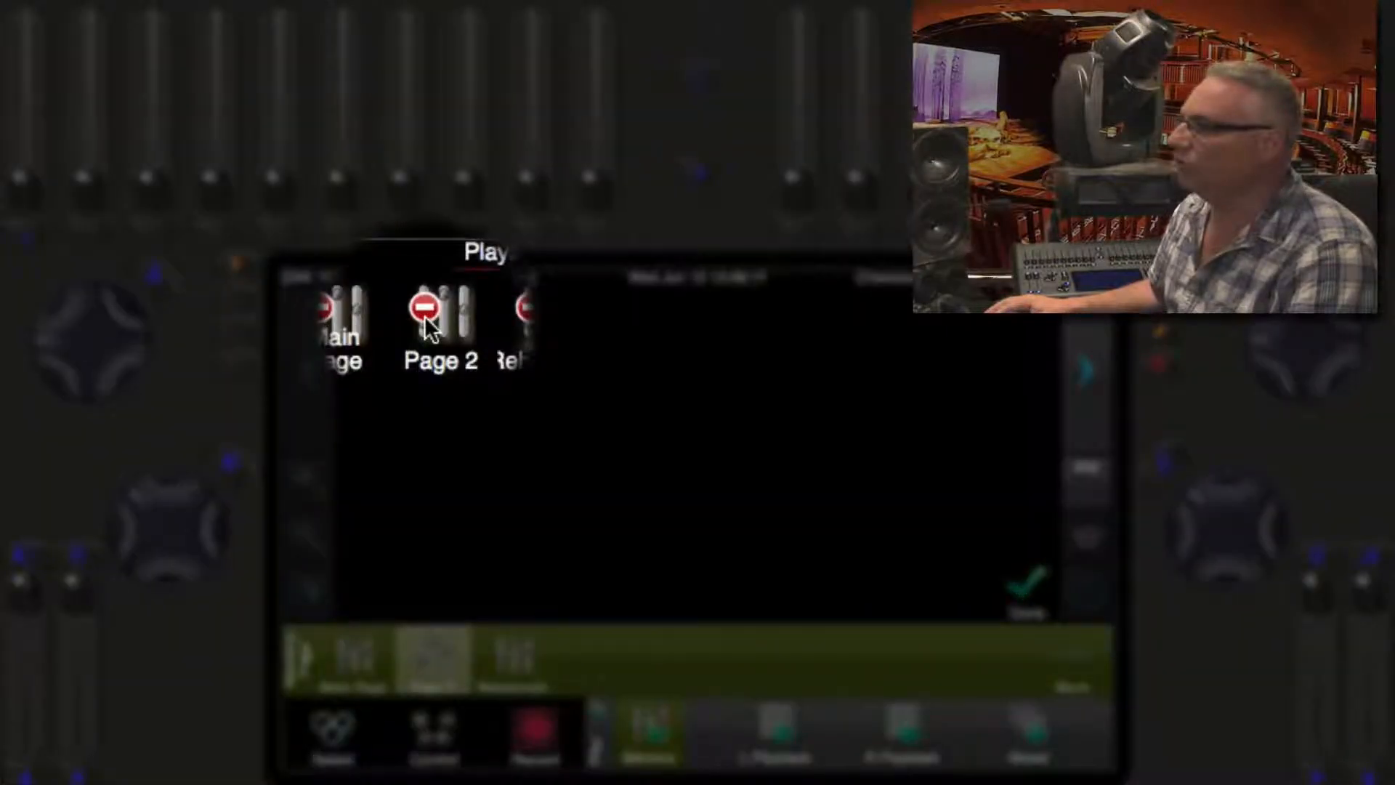
- Open Page 2's Edit Properties panel showing its current name
{"action": "left_click", "coordinate": [423, 308]}
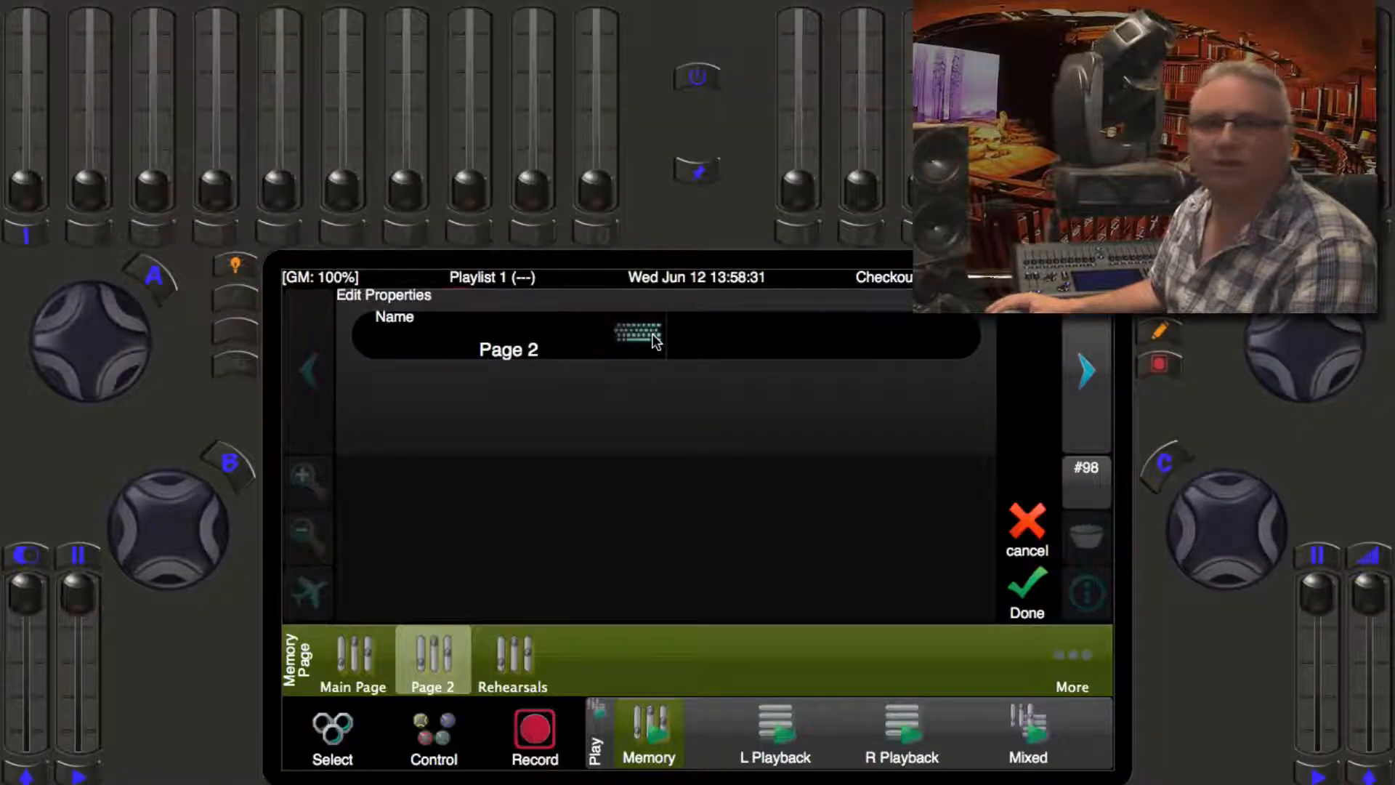
- Enter 'Works' as Page 2's name and confirm with Done
{"action": "left_click", "coordinate": [632, 338]}
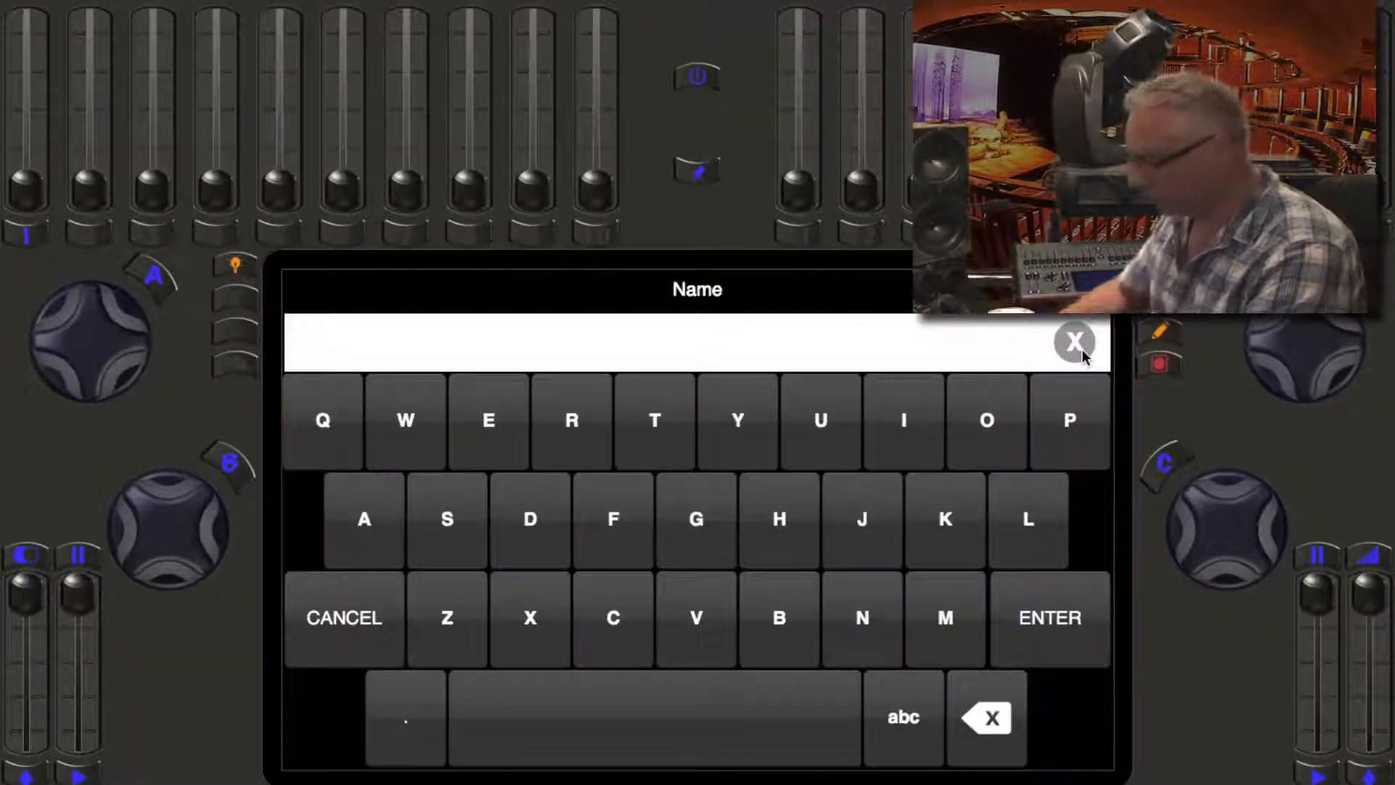
{"action": "type", "text": "Works"}
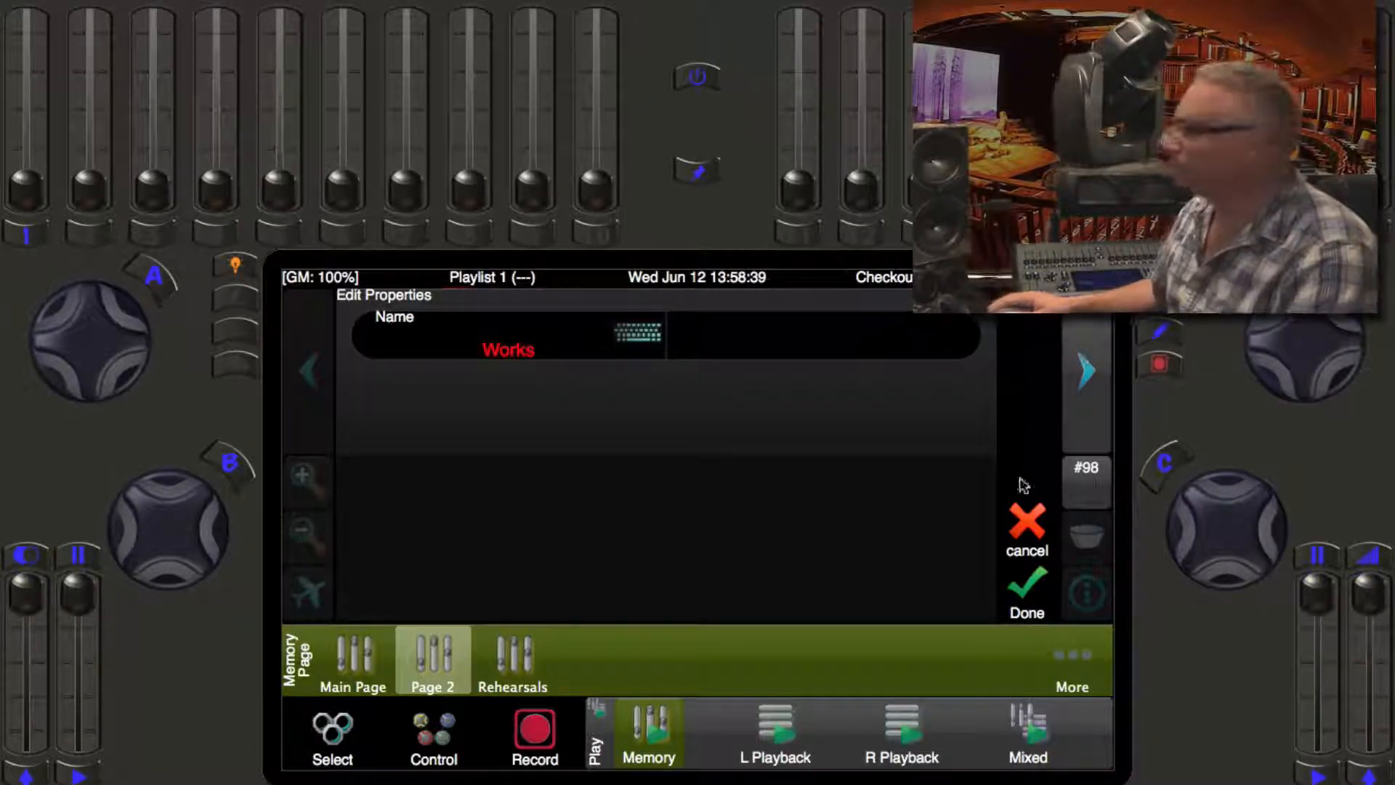
{"action": "left_click", "coordinate": [1026, 587]}
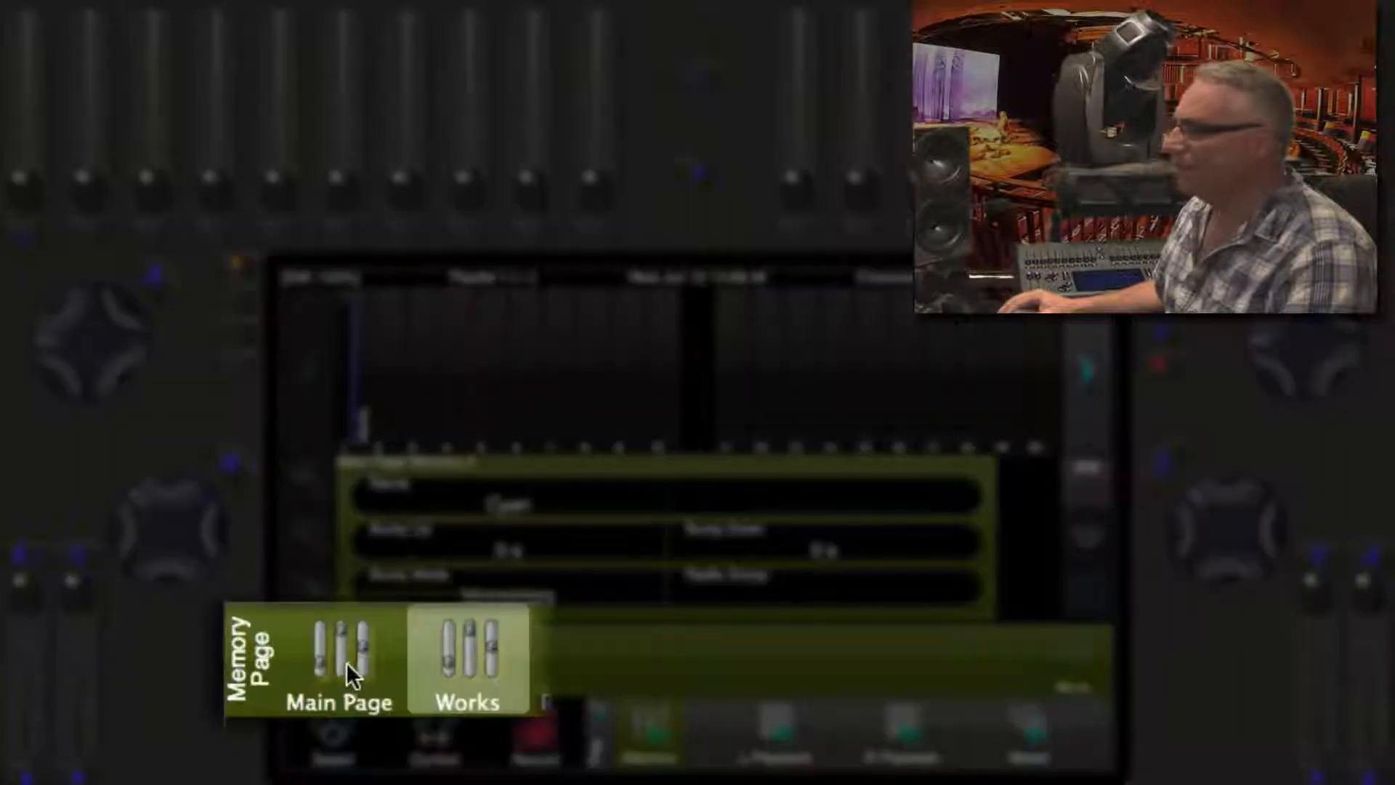
- Switch between the Works page and Main Page to compare their memories
{"action": "left_click", "coordinate": [436, 661]}
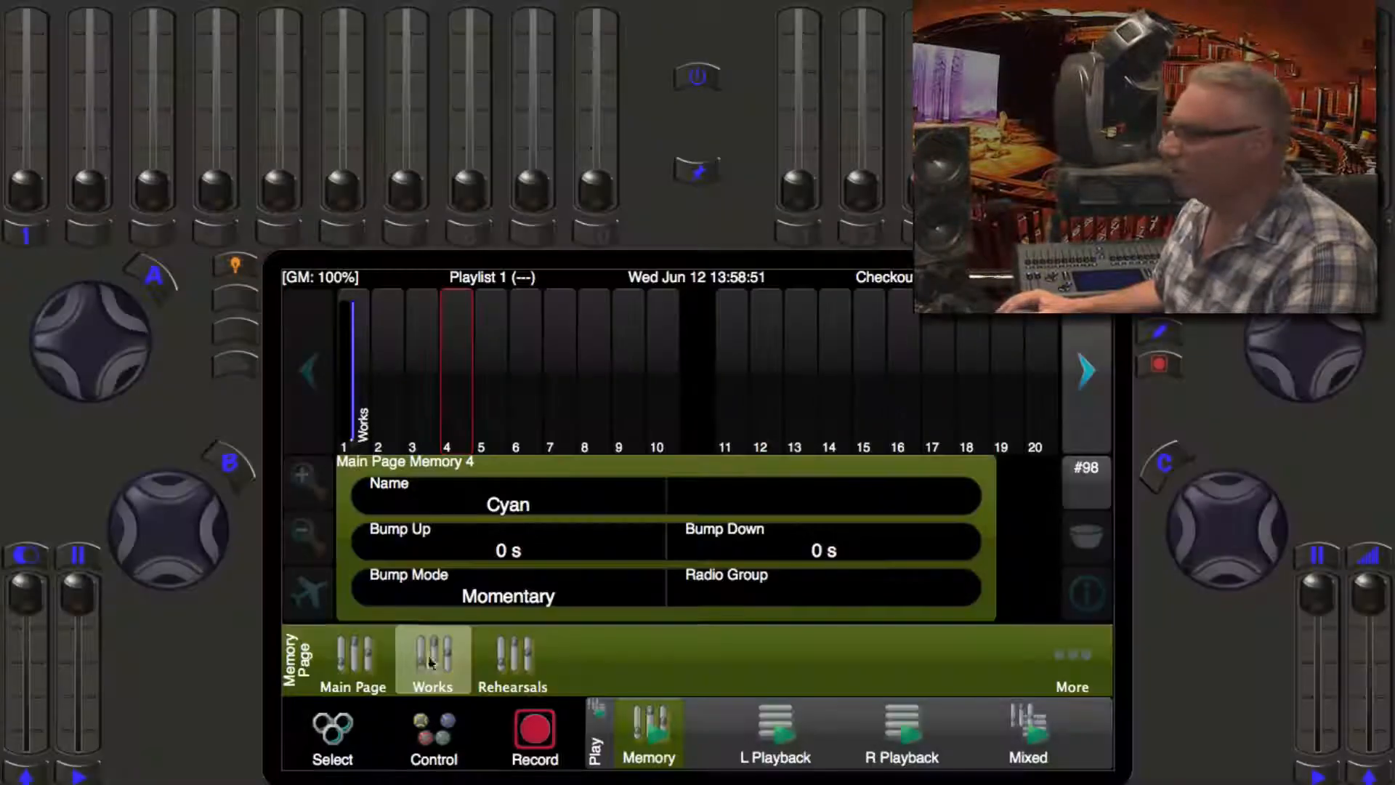
{"action": "left_click", "coordinate": [352, 661]}
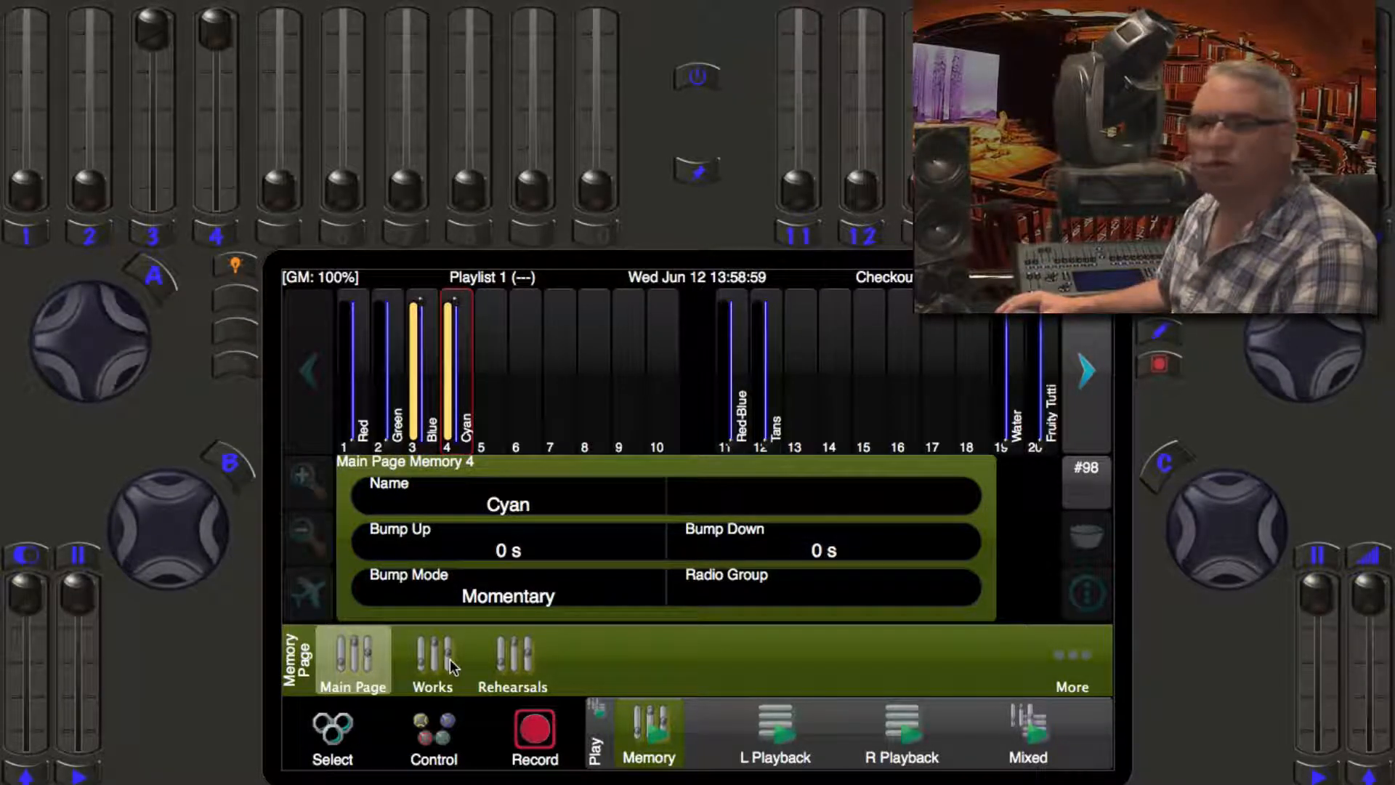
{"action": "left_click", "coordinate": [433, 658]}
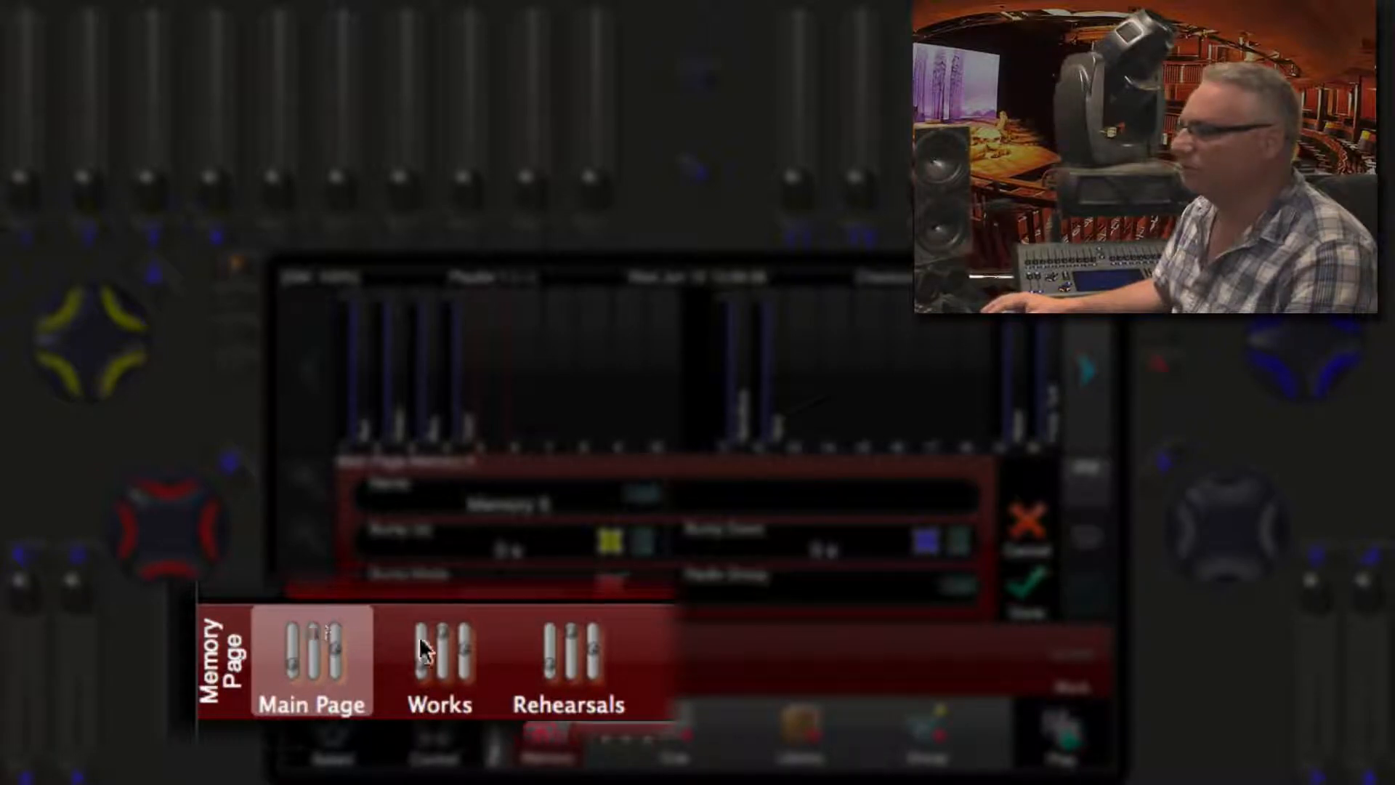
- In Record mode, select Works then Rehearsals to open the page manager
{"action": "left_click", "coordinate": [439, 658]}
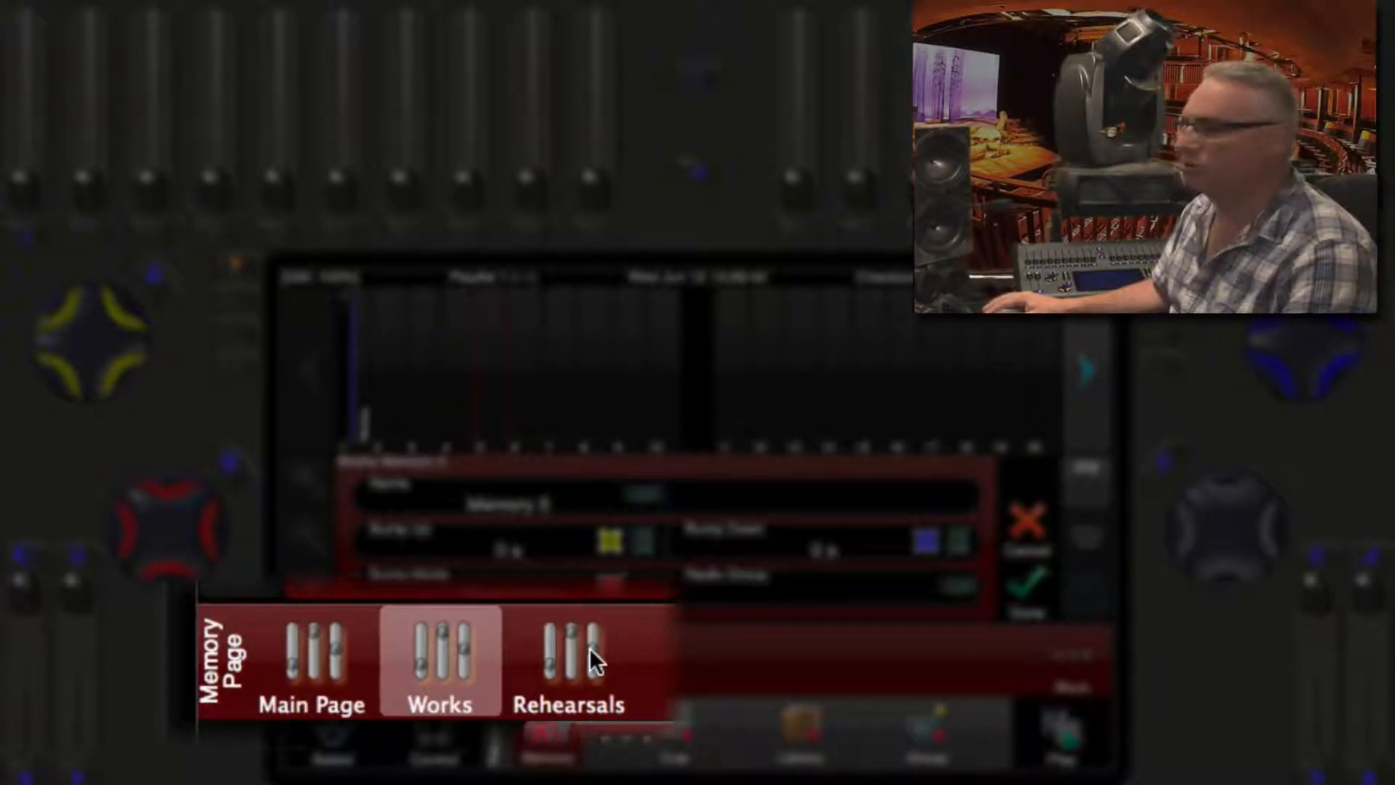
{"action": "left_click", "coordinate": [570, 662]}
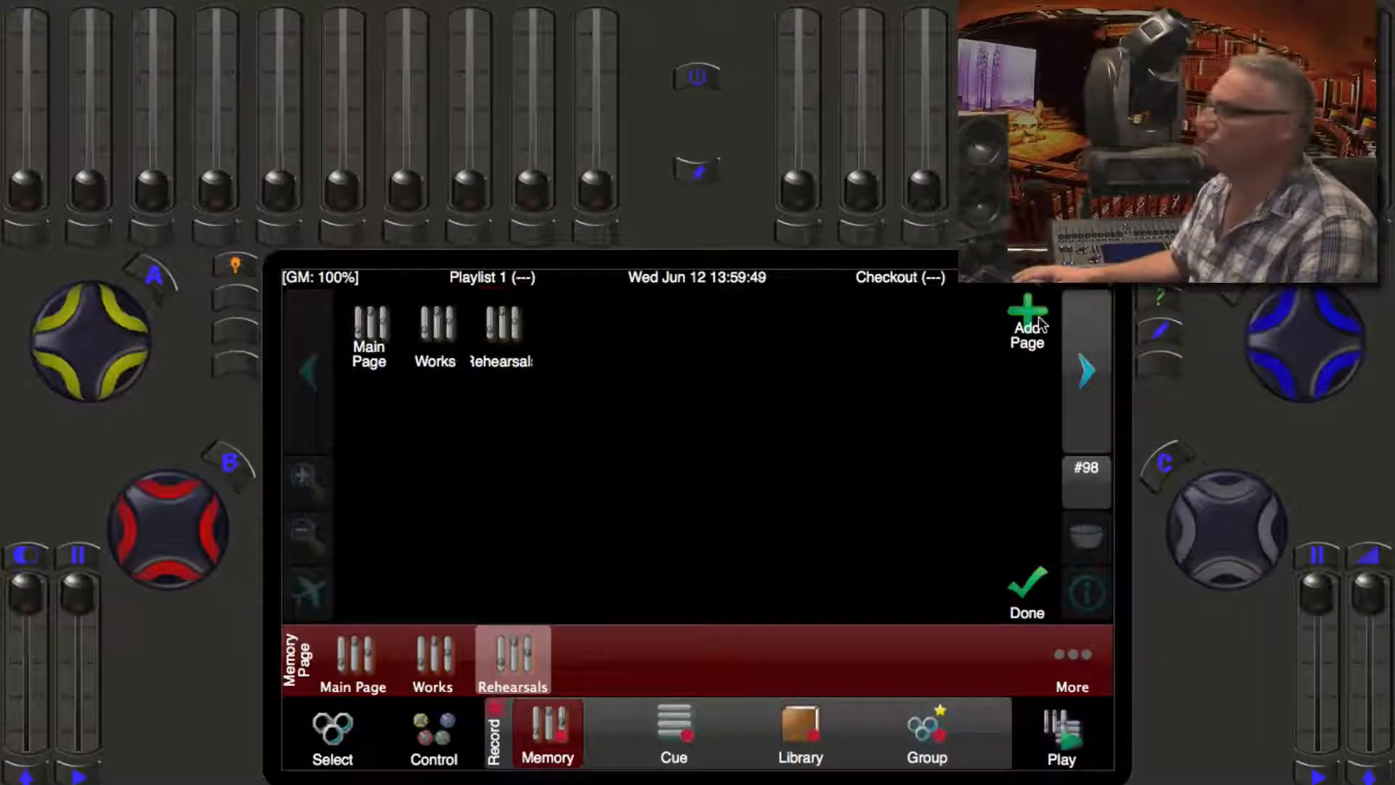
- Add Page 4 and confirm recording its first memory
{"action": "left_click", "coordinate": [1027, 325]}
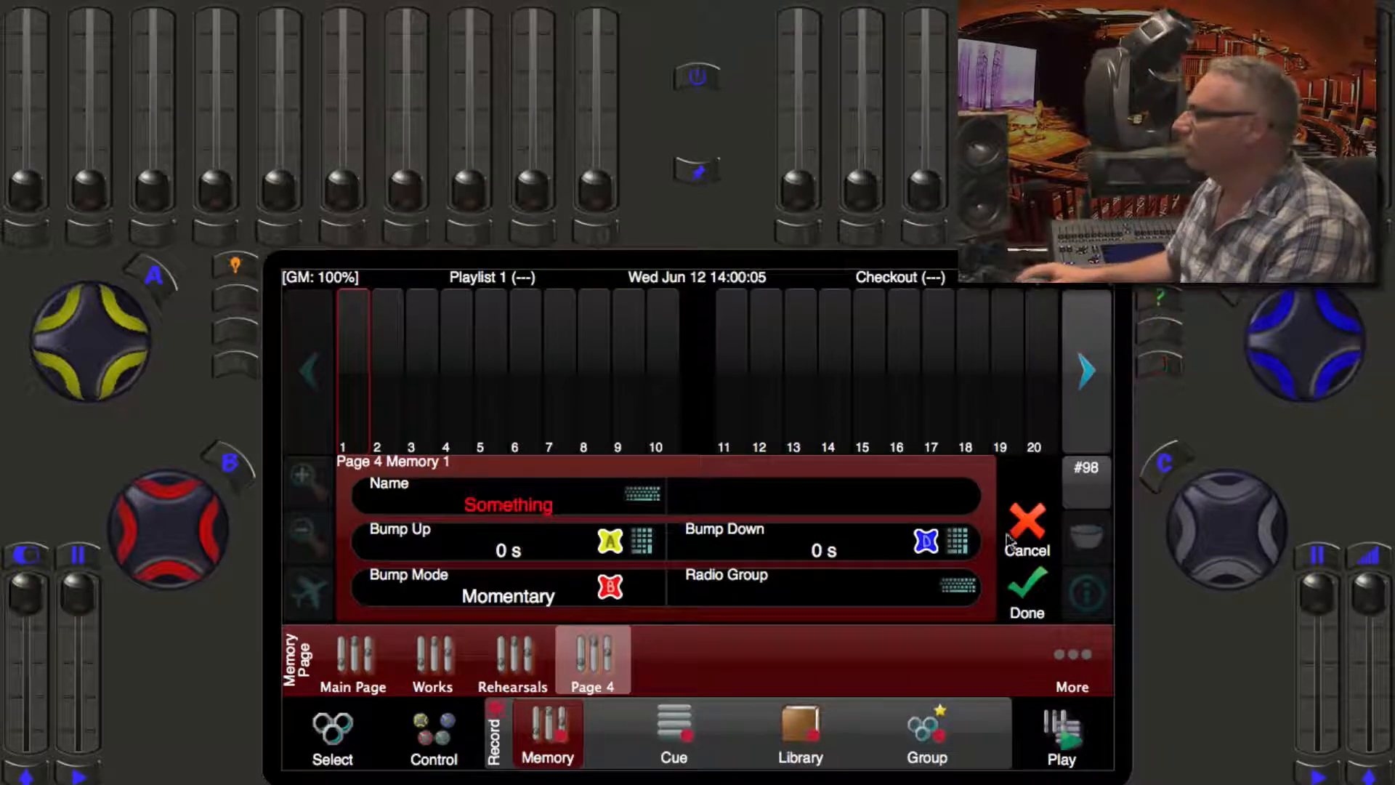
{"action": "left_click", "coordinate": [1027, 585]}
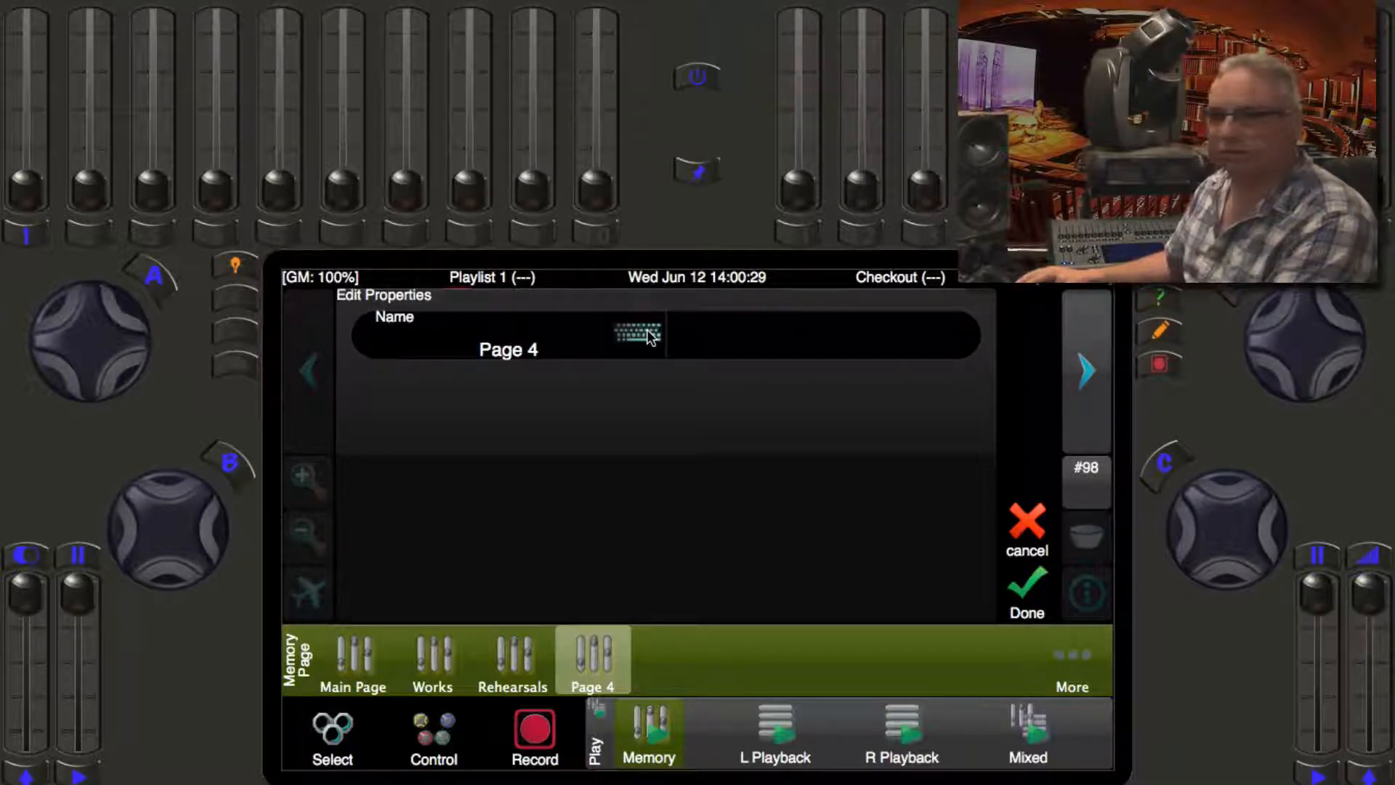
- Enter 'Bob' as Page 4's name and confirm with Done
{"action": "left_click", "coordinate": [631, 336]}
{"action": "type", "text": "Bob"}
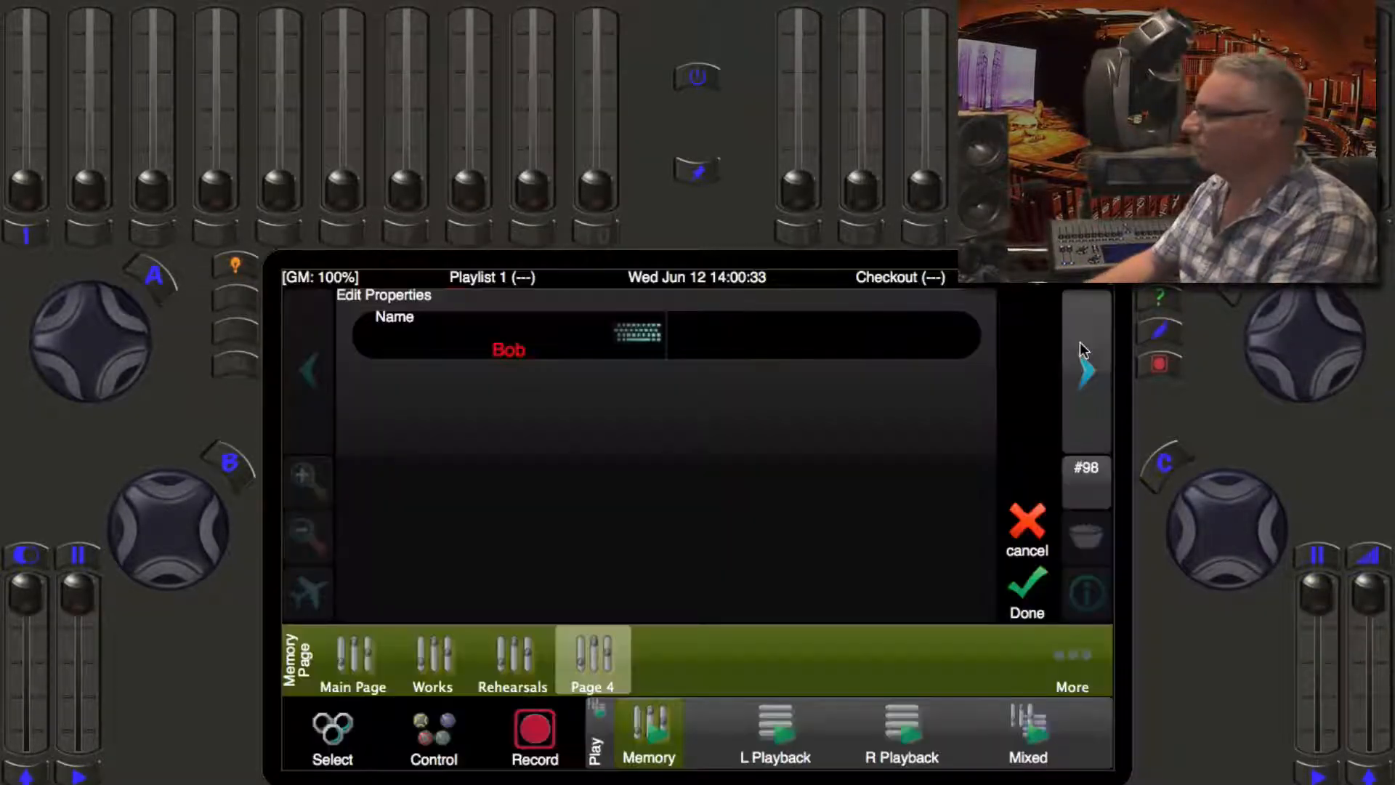
{"action": "left_click", "coordinate": [1027, 592]}
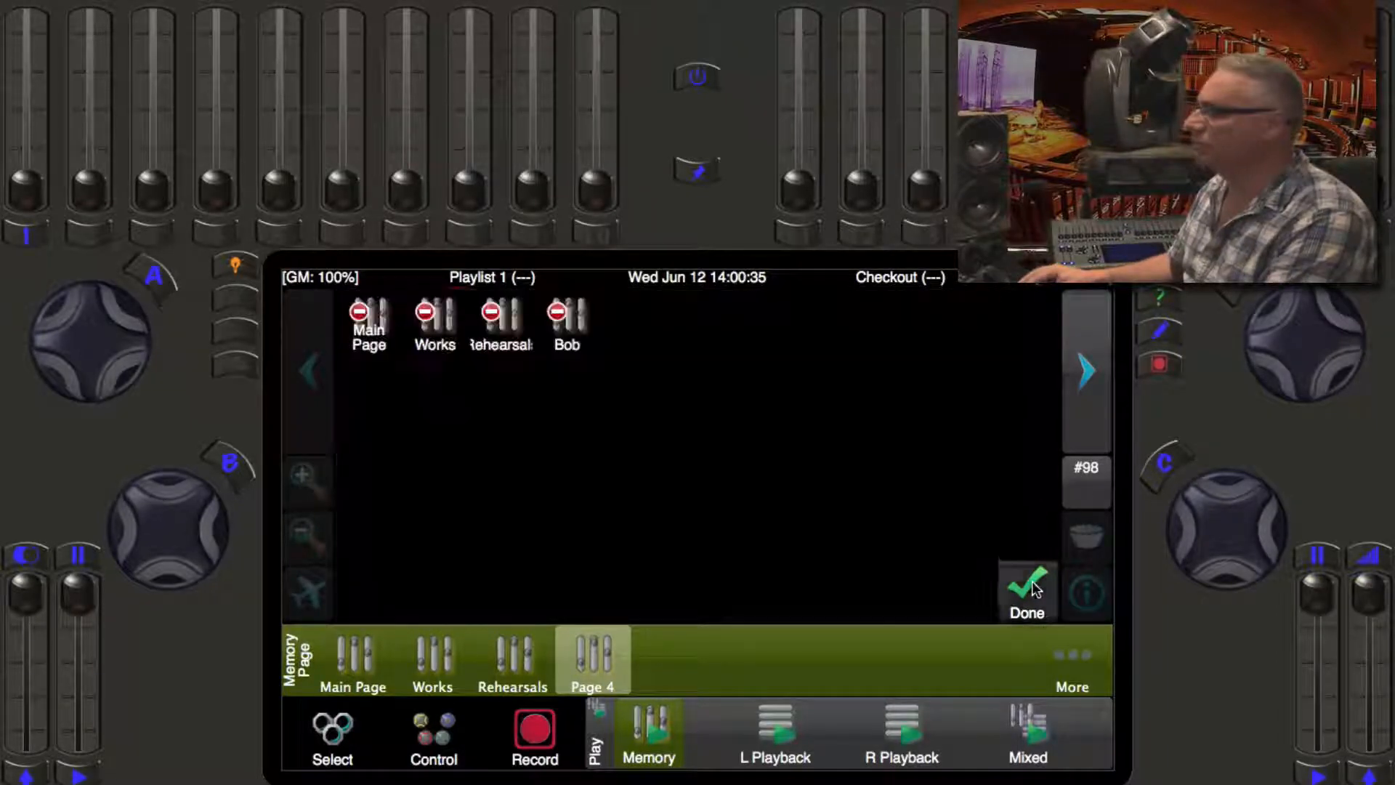